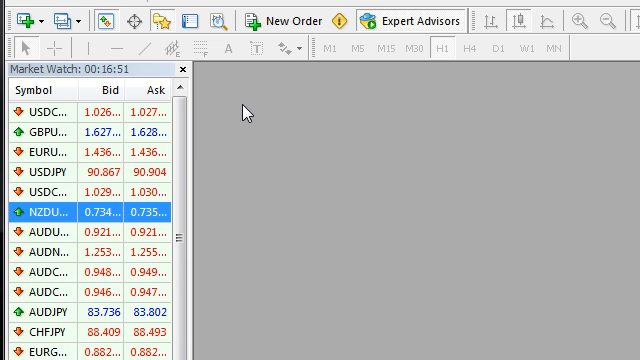
{"action": "mouse_move", "coordinate": [447, 212]}
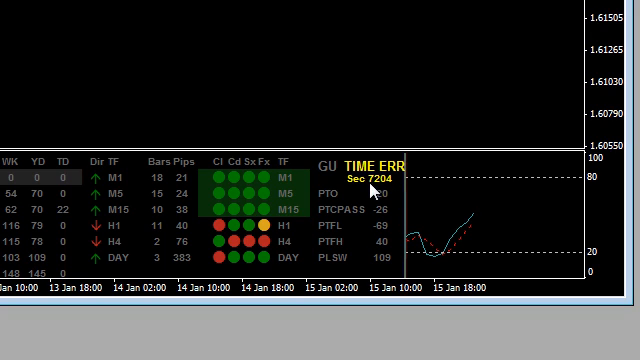
{"action": "mouse_move", "coordinate": [372, 190]}
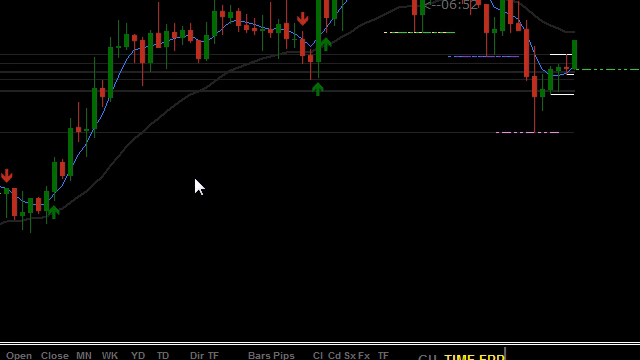
- Set the pipware-dashboard indicator's BrokerTimeZone input to 2
{"action": "right_click", "coordinate": [196, 186]}
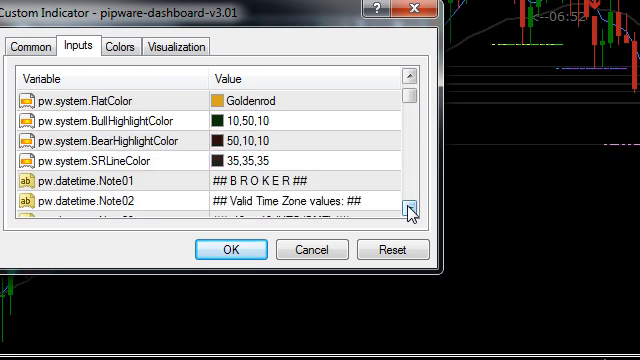
{"action": "left_click", "coordinate": [414, 207]}
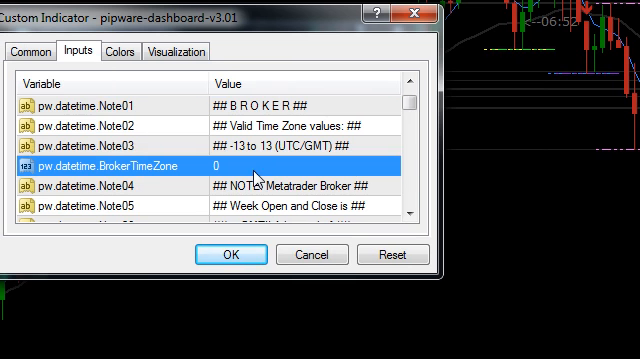
{"action": "type", "text": "2"}
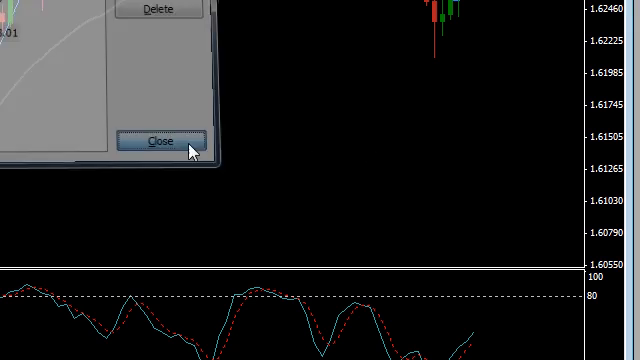
- Close the Indicators list so the dashboard shows GU at 1.62791 with 4.9 spread
{"action": "left_click", "coordinate": [162, 141]}
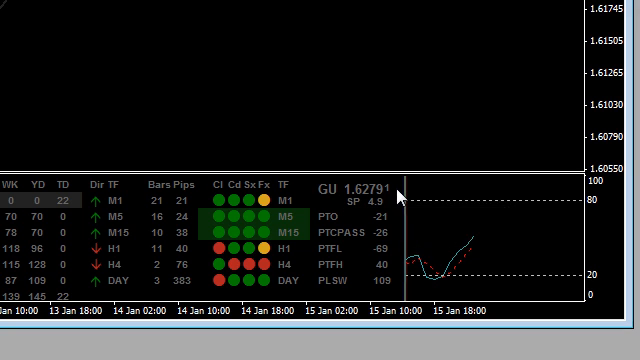
{"action": "mouse_move", "coordinate": [400, 195]}
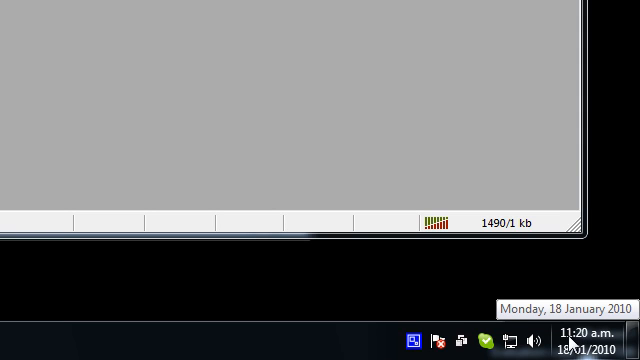
{"action": "mouse_move", "coordinate": [594, 338]}
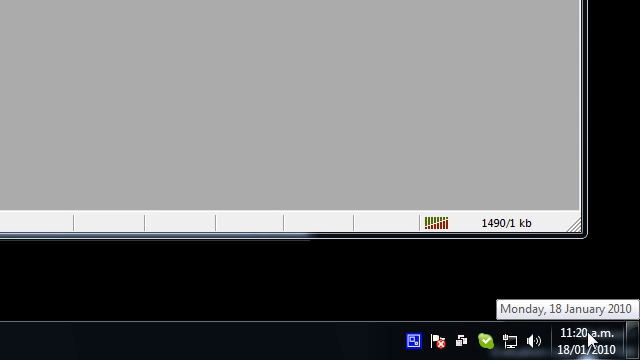